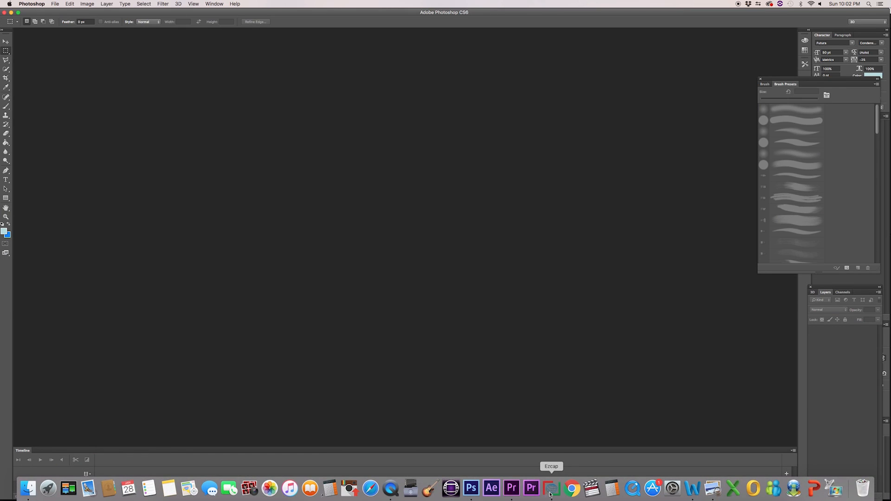
Launch Ezcap from the Dock to show its live capture window
{"action": "left_click", "coordinate": [550, 488]}
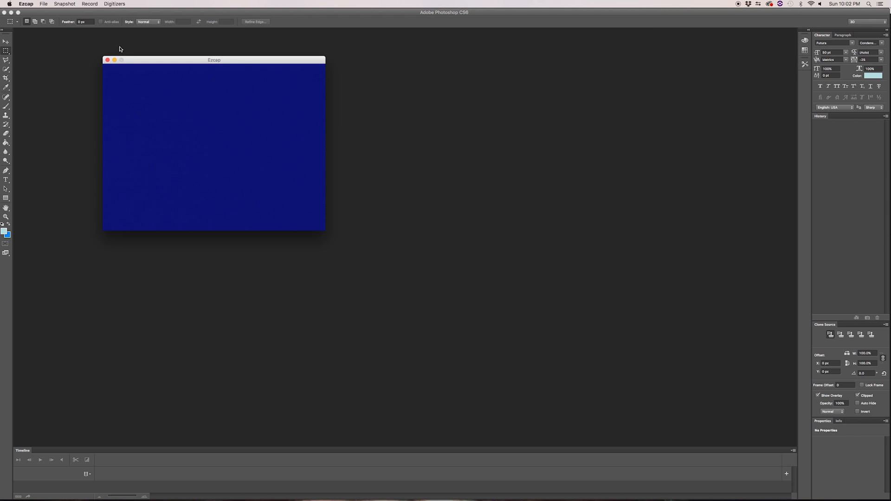
{"action": "mouse_move", "coordinate": [208, 93]}
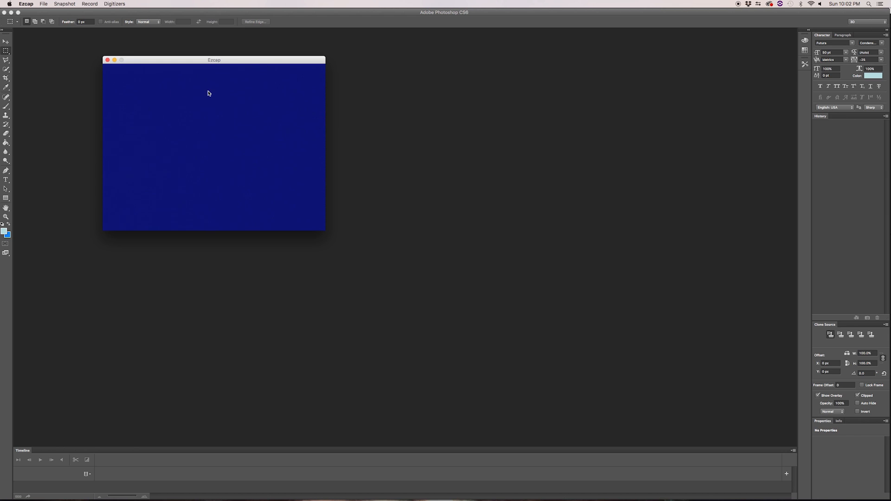
{"action": "mouse_move", "coordinate": [207, 95]}
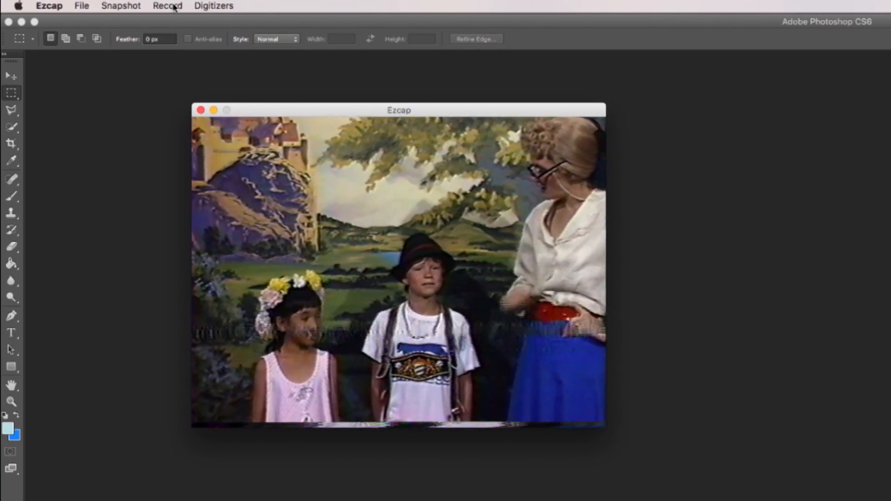
In Video Settings > Image, try the Hue slider high and low, then return it to 50 percent
{"action": "left_click", "coordinate": [167, 6]}
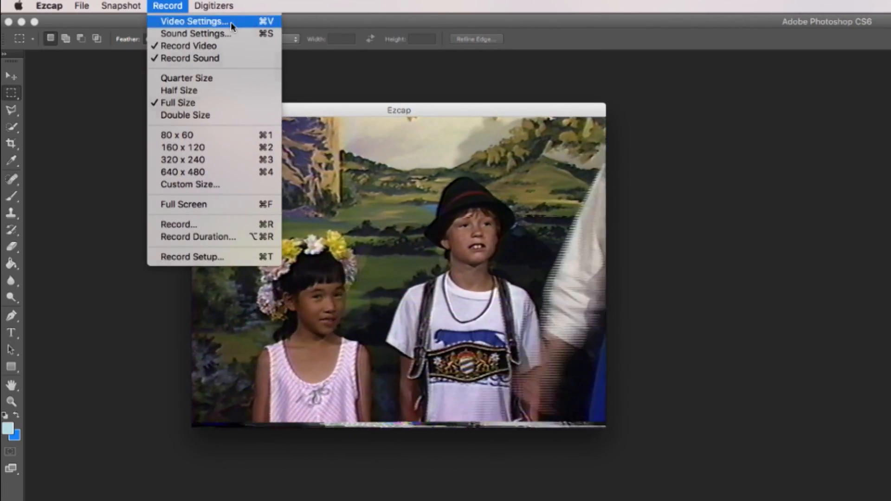
{"action": "left_click", "coordinate": [193, 21]}
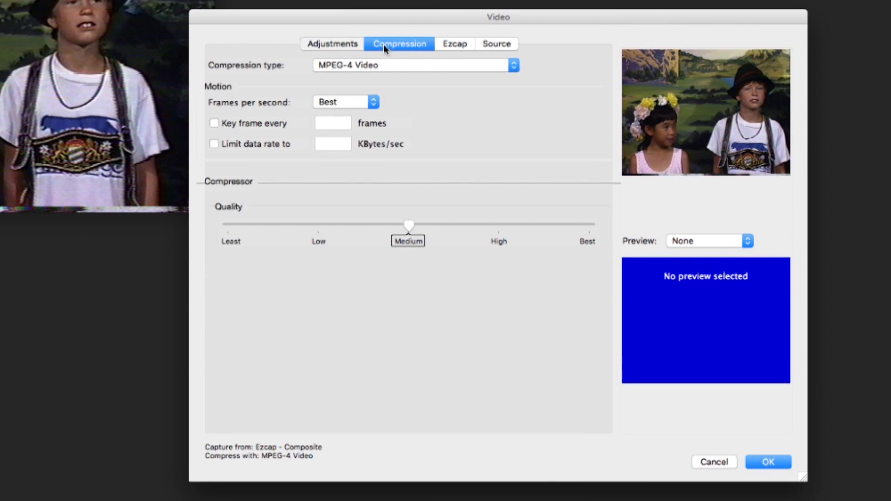
{"action": "left_click", "coordinate": [332, 44]}
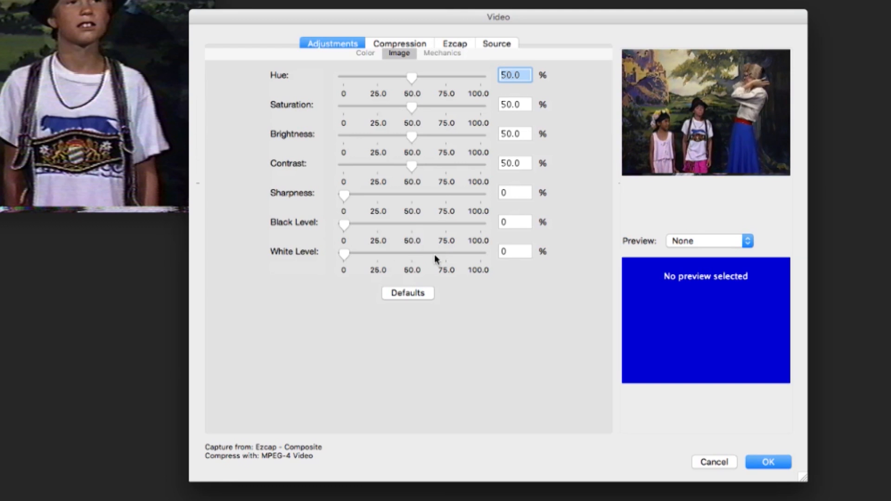
{"action": "mouse_move", "coordinate": [437, 118]}
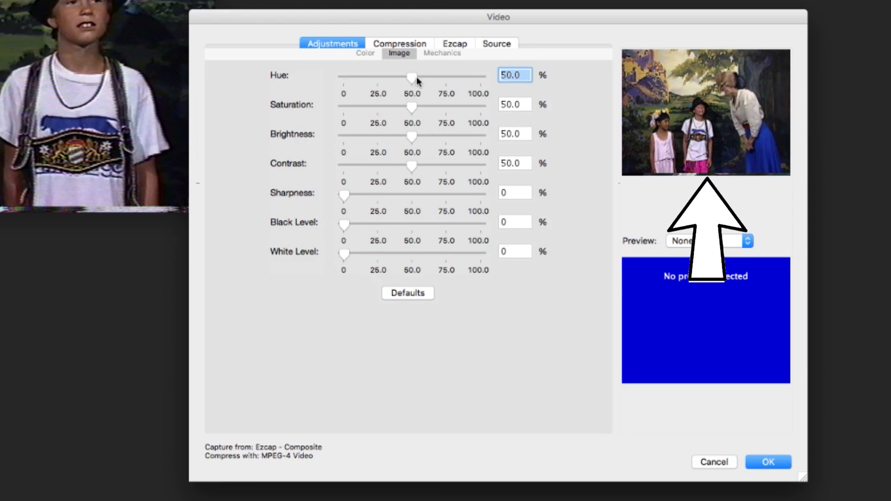
{"action": "left_click_drag", "start_coordinate": [413, 78], "coordinate": [466, 78]}
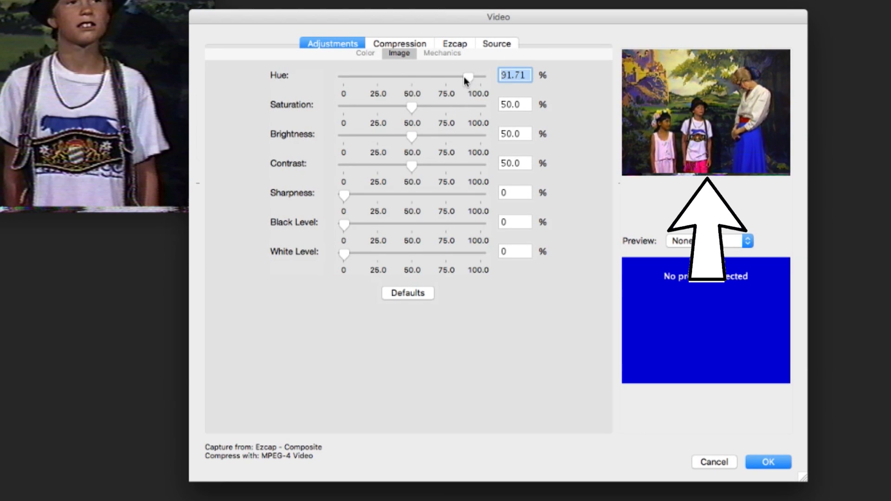
{"action": "left_click_drag", "start_coordinate": [466, 77], "coordinate": [356, 77]}
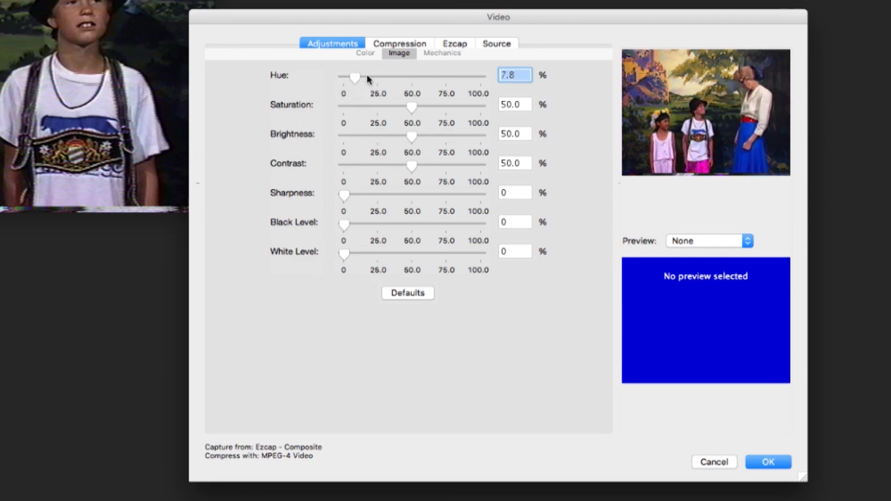
{"action": "left_click_drag", "start_coordinate": [356, 77], "coordinate": [431, 78]}
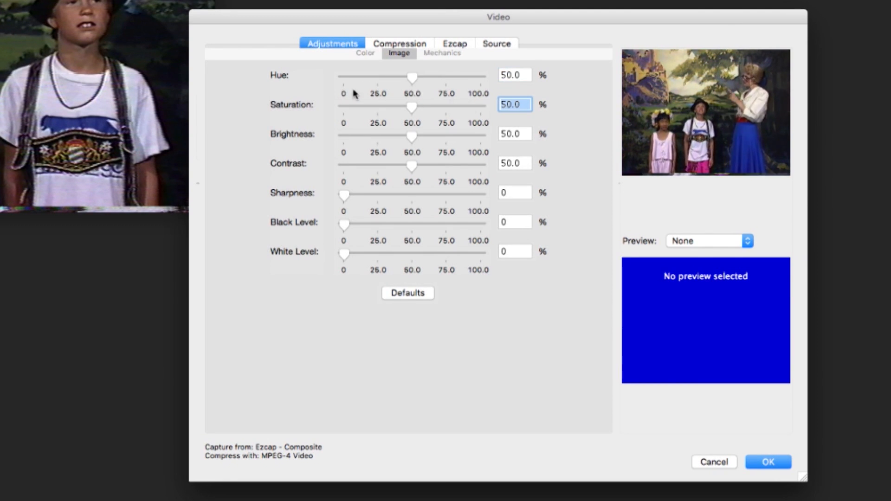
Test Saturation and reset it to 50, then raise Brightness to about 58 percent
{"action": "left_click_drag", "start_coordinate": [412, 108], "coordinate": [436, 108]}
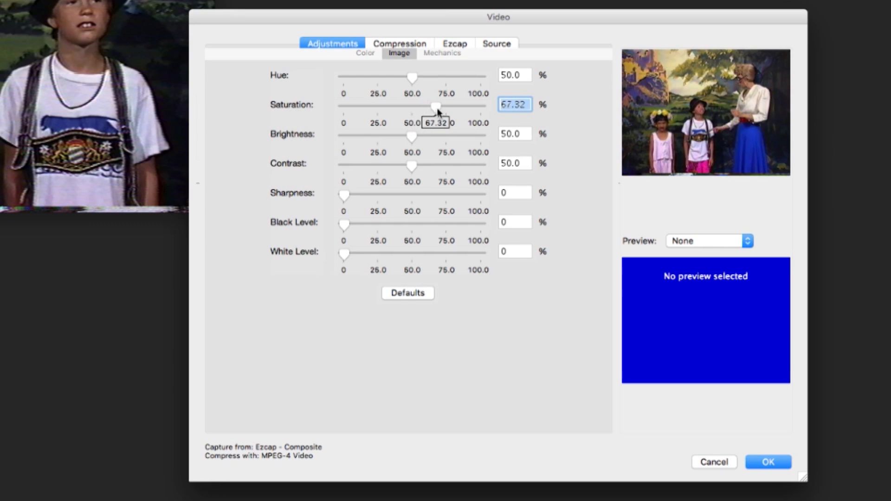
{"action": "left_click_drag", "start_coordinate": [437, 107], "coordinate": [452, 107]}
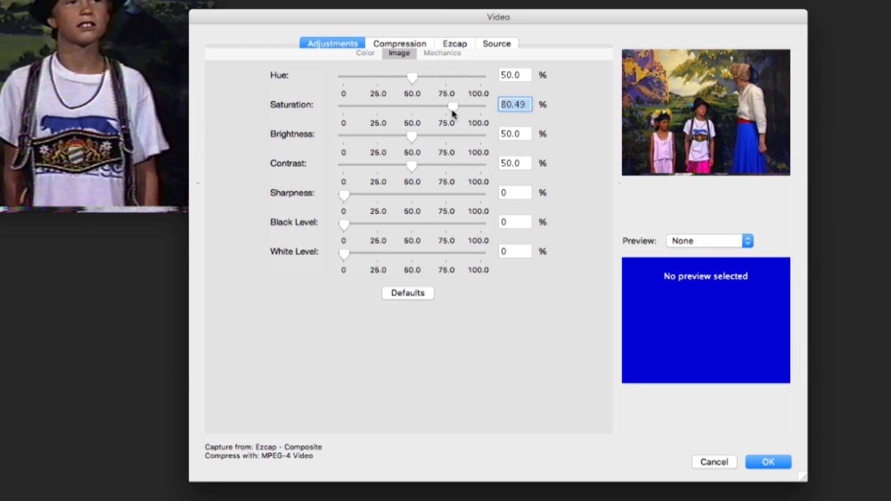
{"action": "left_click_drag", "start_coordinate": [453, 107], "coordinate": [353, 107]}
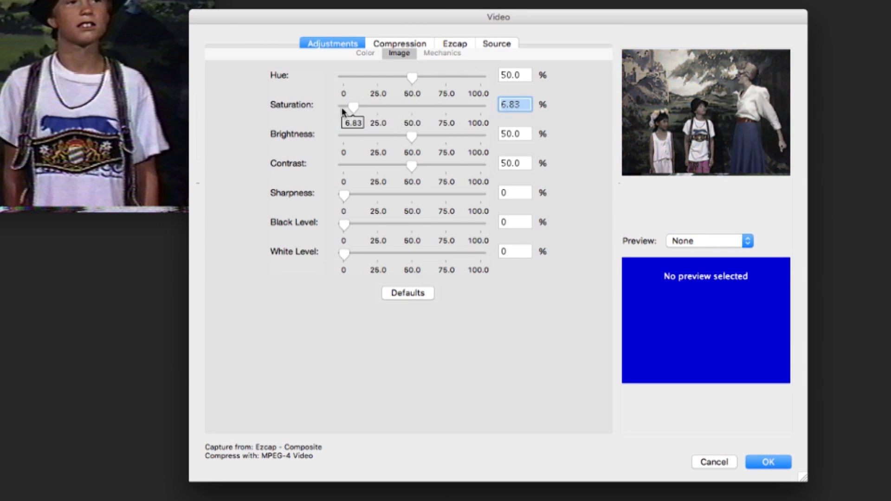
{"action": "left_click_drag", "start_coordinate": [356, 106], "coordinate": [344, 105]}
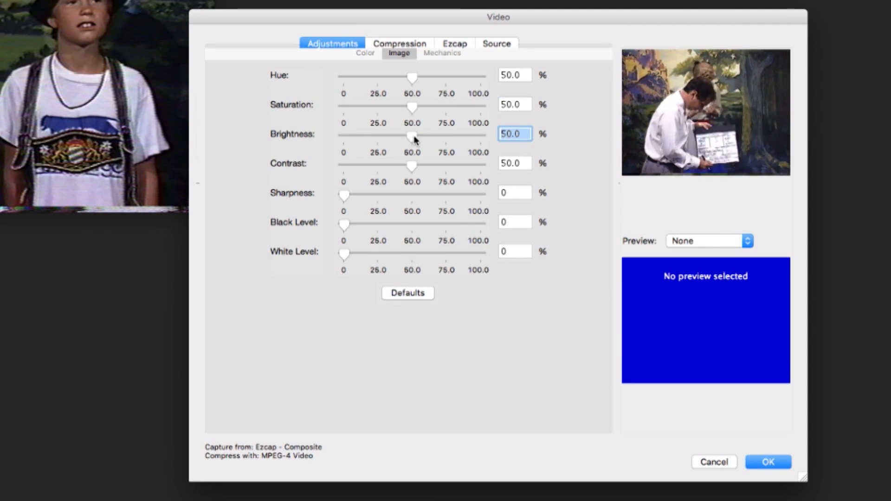
{"action": "left_click_drag", "start_coordinate": [412, 135], "coordinate": [421, 135]}
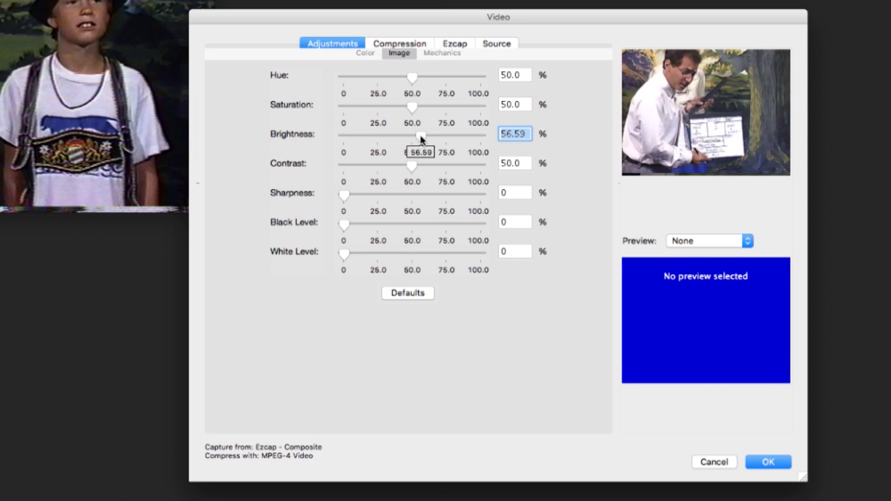
{"action": "left_click_drag", "start_coordinate": [421, 135], "coordinate": [425, 135]}
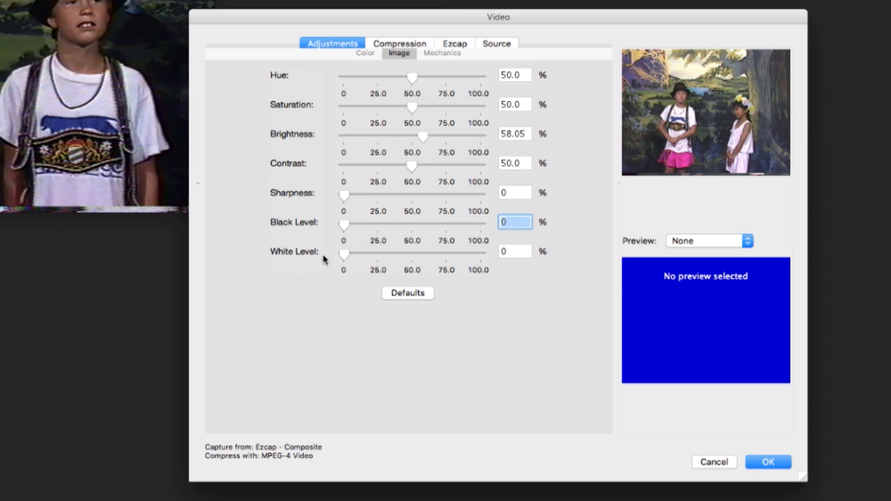
Try the waveform and histogram signal previews, turn them off, and go to Compression
{"action": "left_click", "coordinate": [708, 241]}
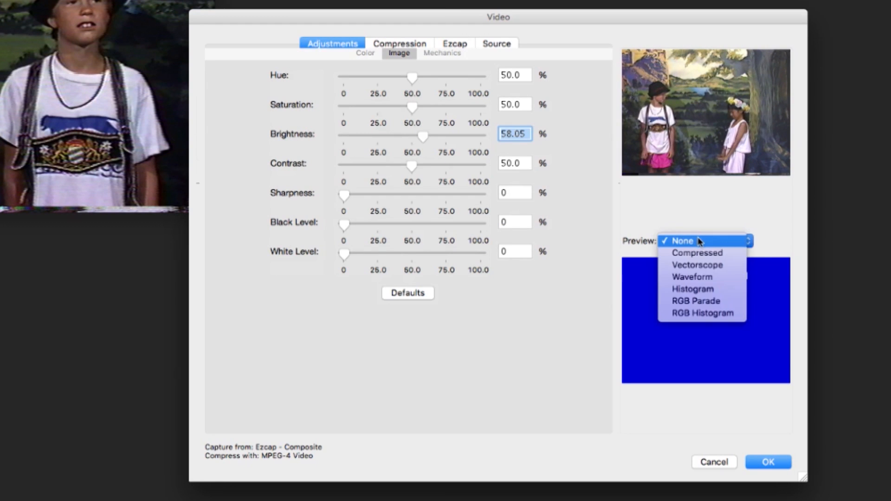
{"action": "left_click", "coordinate": [696, 264]}
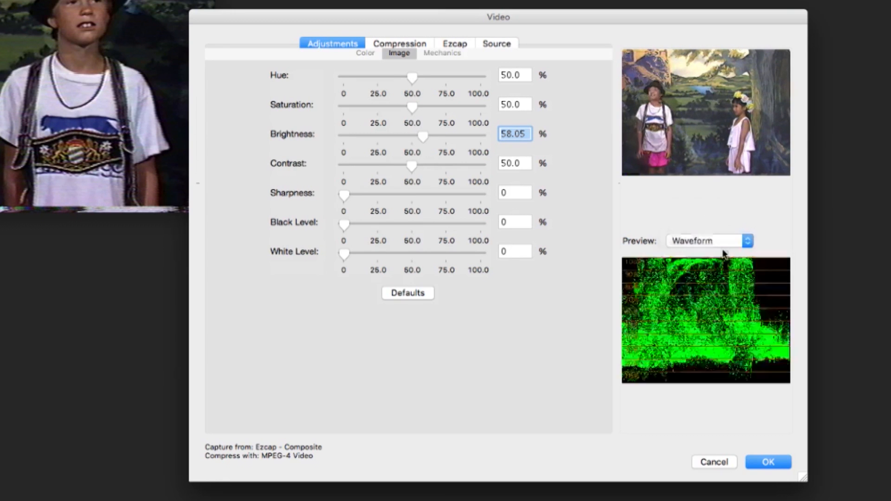
{"action": "left_click", "coordinate": [707, 240]}
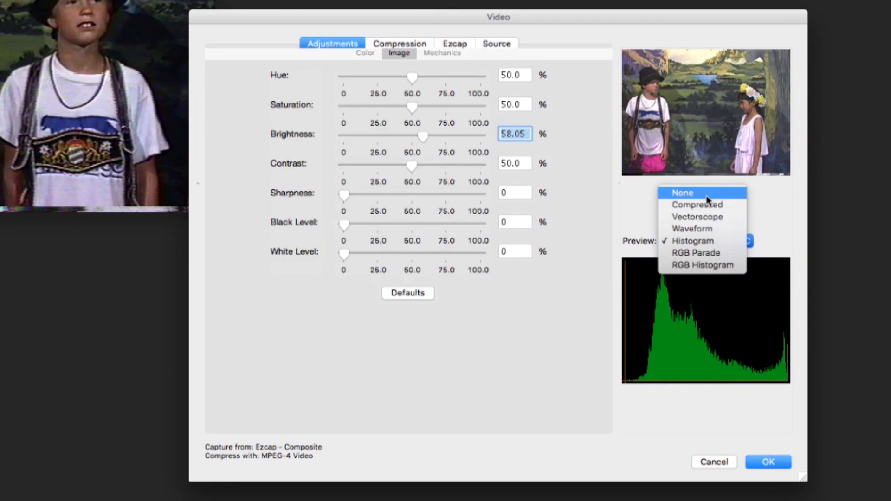
{"action": "left_click", "coordinate": [697, 204]}
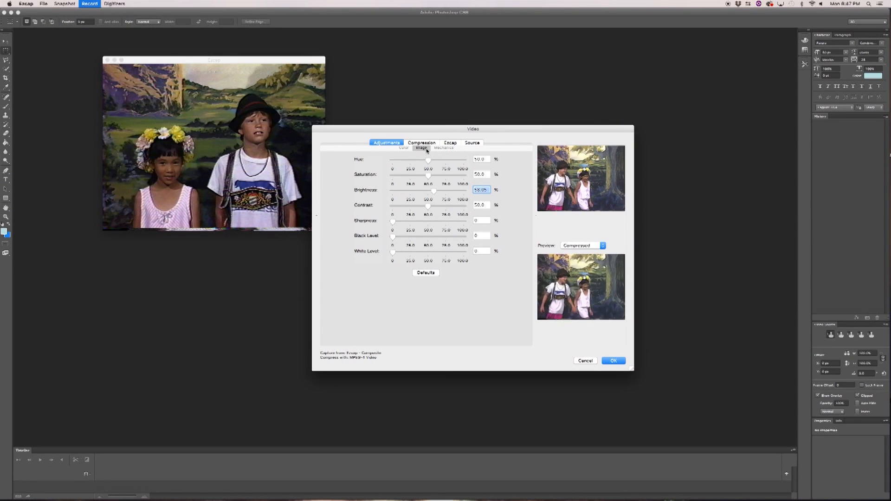
{"action": "left_click", "coordinate": [421, 143]}
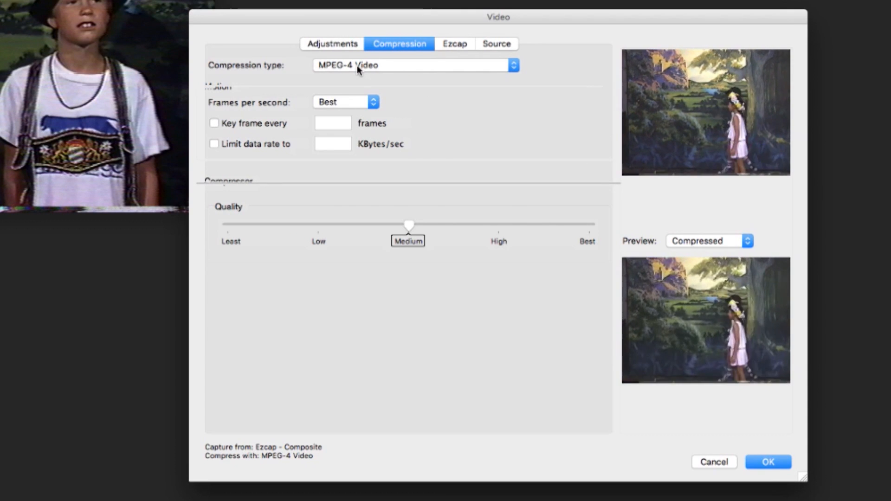
Set MPEG-4 capture to 30 frames per second and raise compression quality to 69
{"action": "left_click", "coordinate": [414, 65]}
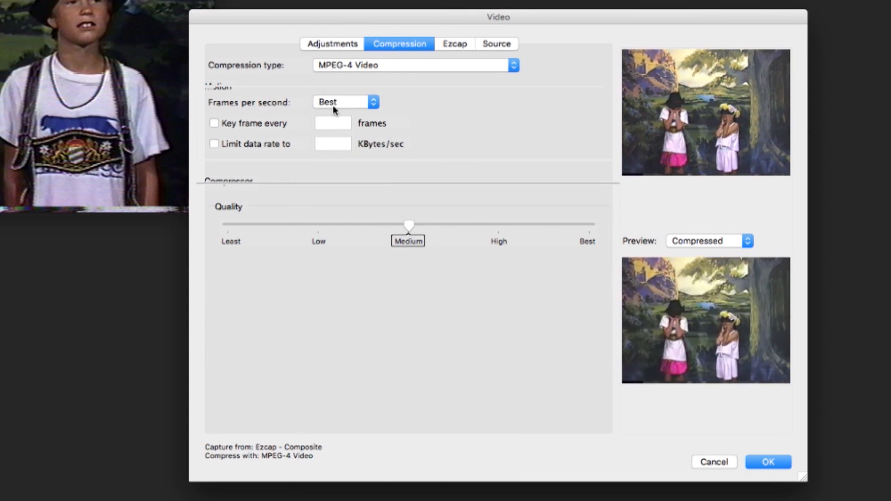
{"action": "left_click", "coordinate": [344, 102]}
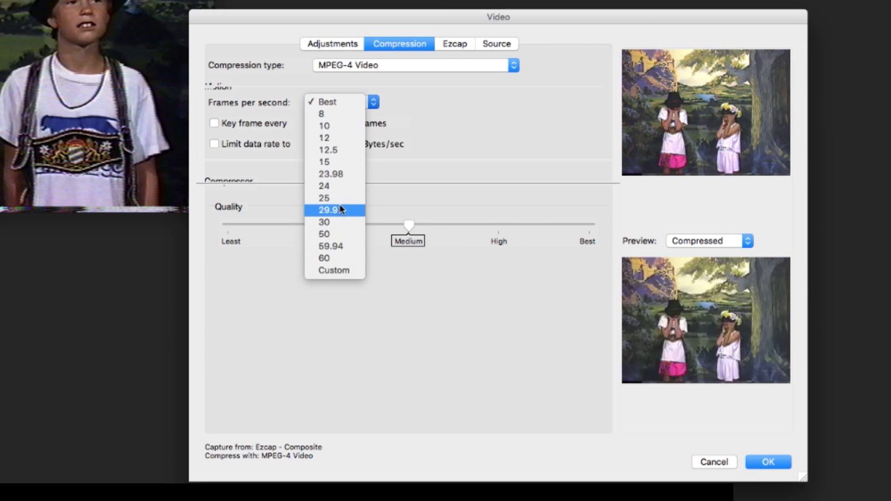
{"action": "mouse_move", "coordinate": [324, 222]}
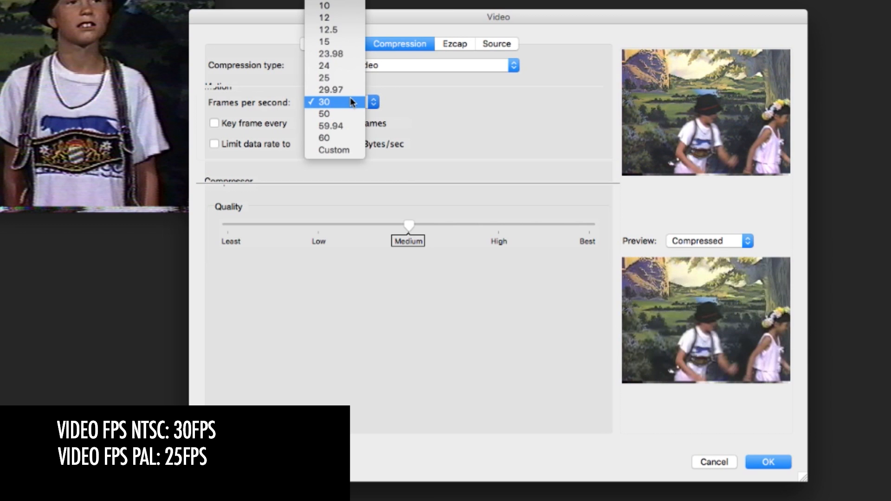
{"action": "left_click", "coordinate": [325, 102]}
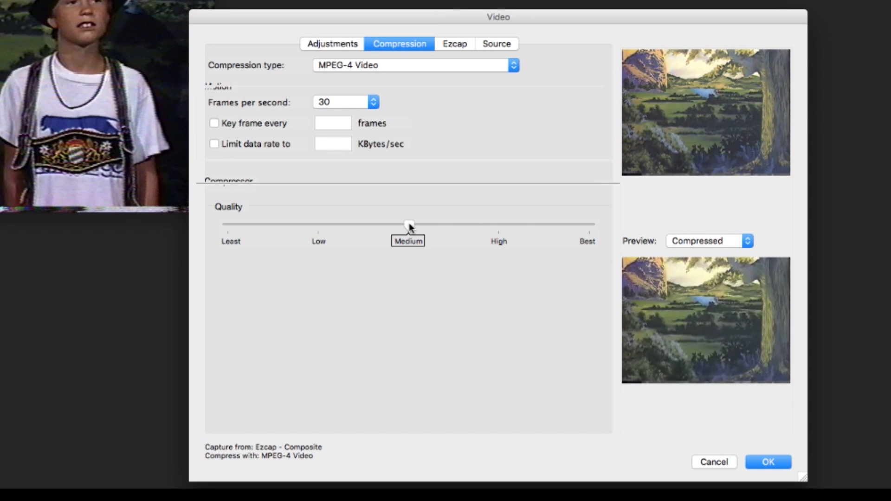
{"action": "left_click_drag", "start_coordinate": [409, 225], "coordinate": [476, 225]}
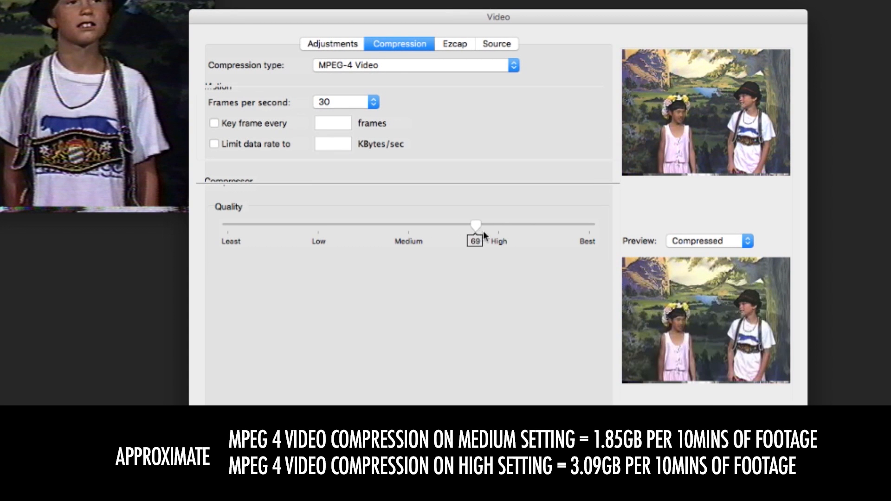
{"action": "left_click_drag", "start_coordinate": [476, 224], "coordinate": [497, 225]}
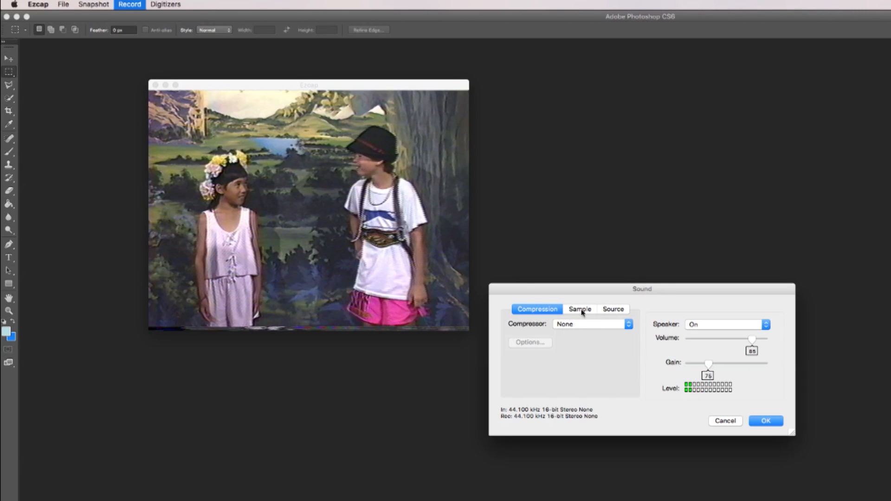
Confirm 44.1 kHz 16-bit stereo from the ION Audio USB 2861 Device and apply the sound settings
{"action": "left_click", "coordinate": [579, 308]}
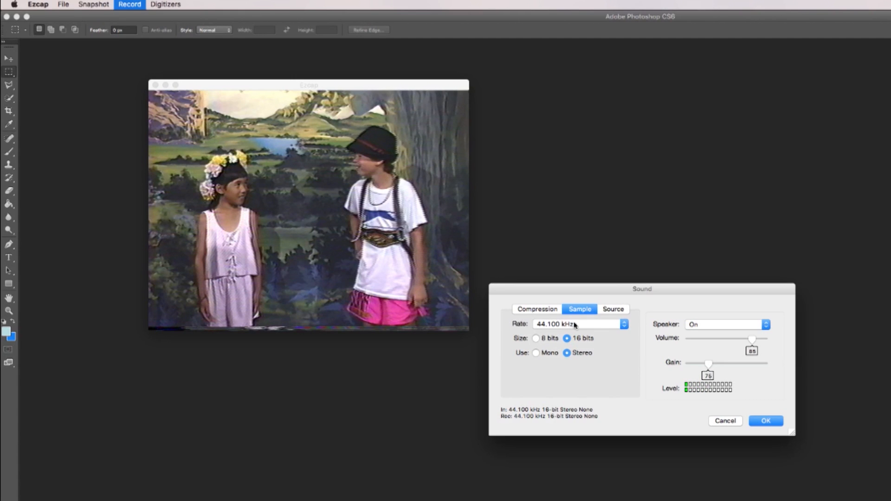
{"action": "left_click", "coordinate": [612, 308]}
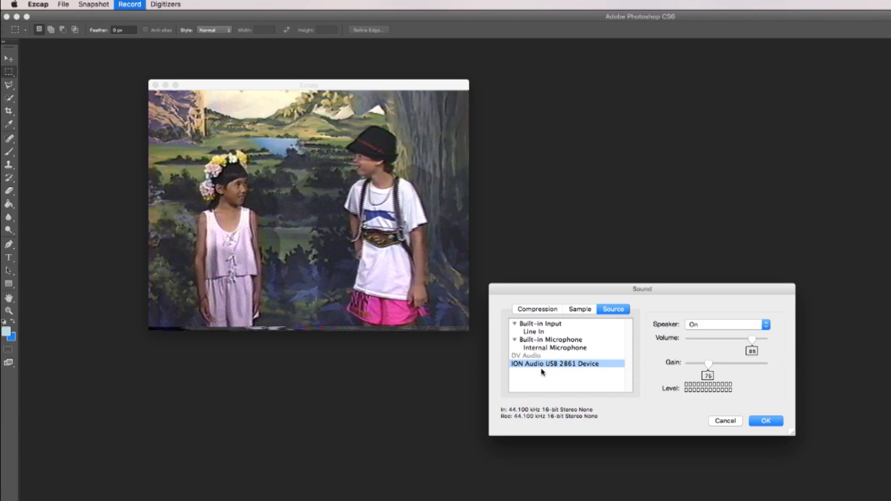
{"action": "left_click", "coordinate": [765, 421]}
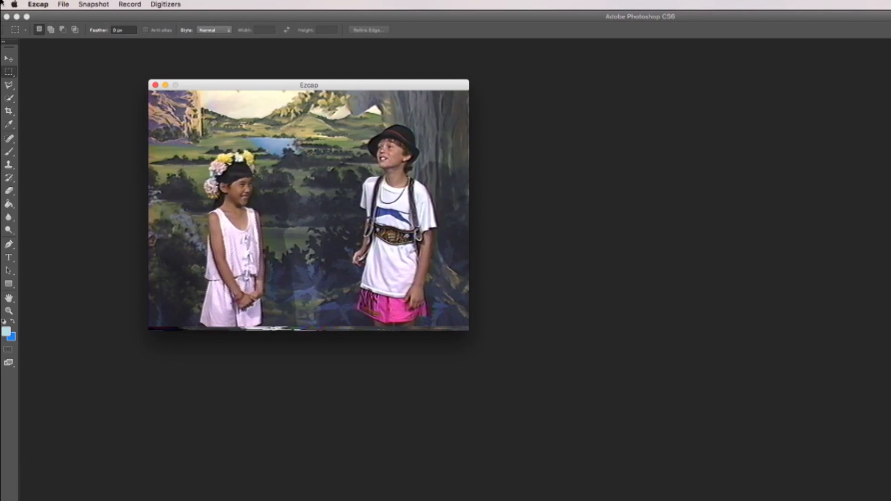
Set the capture size to 640 x 480 from the Record menu
{"action": "left_click", "coordinate": [130, 4]}
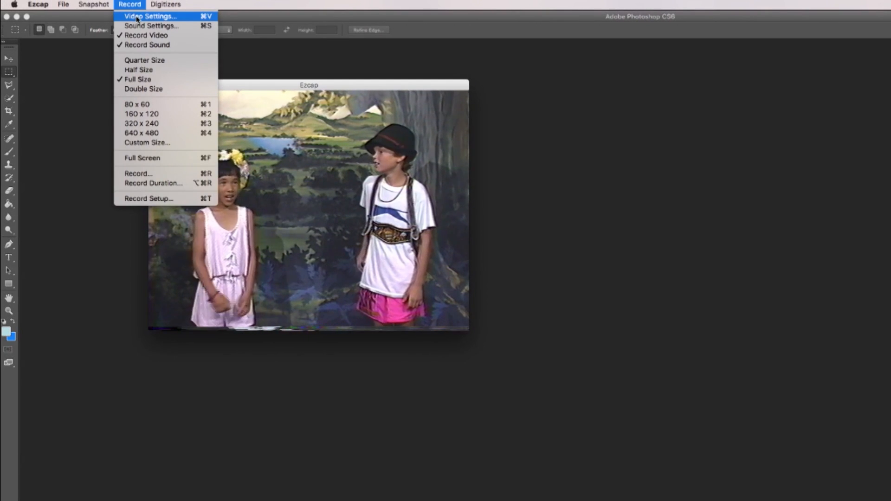
{"action": "mouse_move", "coordinate": [142, 133]}
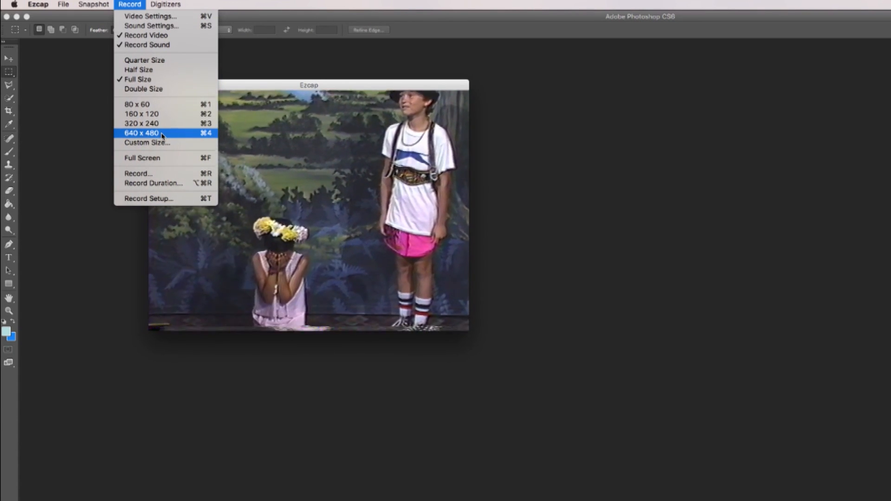
{"action": "left_click", "coordinate": [147, 142]}
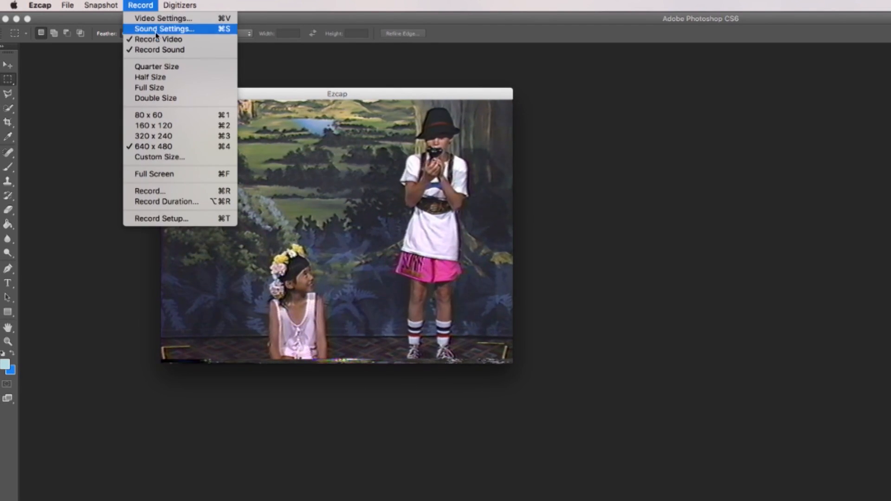
{"action": "mouse_move", "coordinate": [181, 218]}
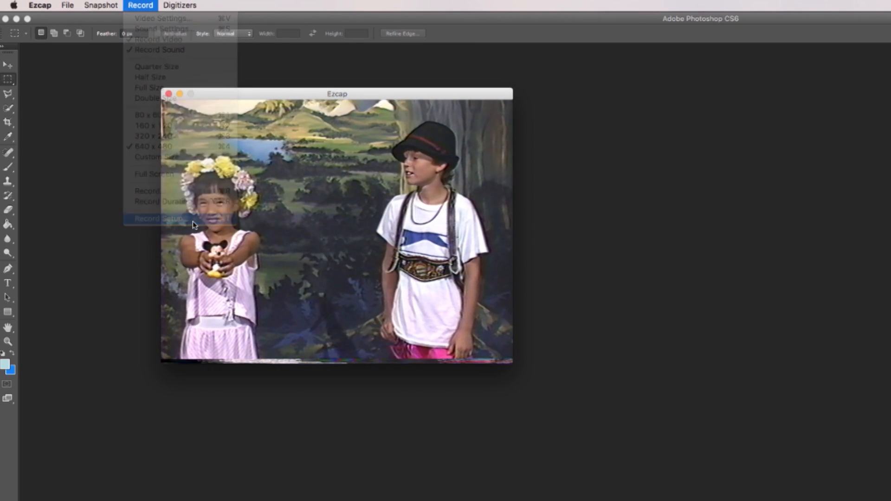
Confirm auto-naming as 'Florida 1989' into the AAA EZCAP folder on DIGITAL MEDIA
{"action": "left_click", "coordinate": [159, 218]}
{"action": "type", "text": "Florida 1989"}
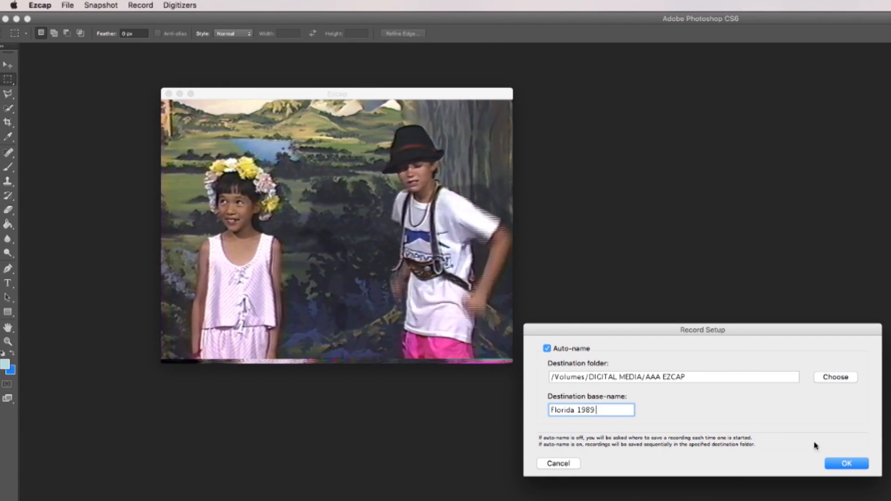
{"action": "left_click", "coordinate": [847, 463]}
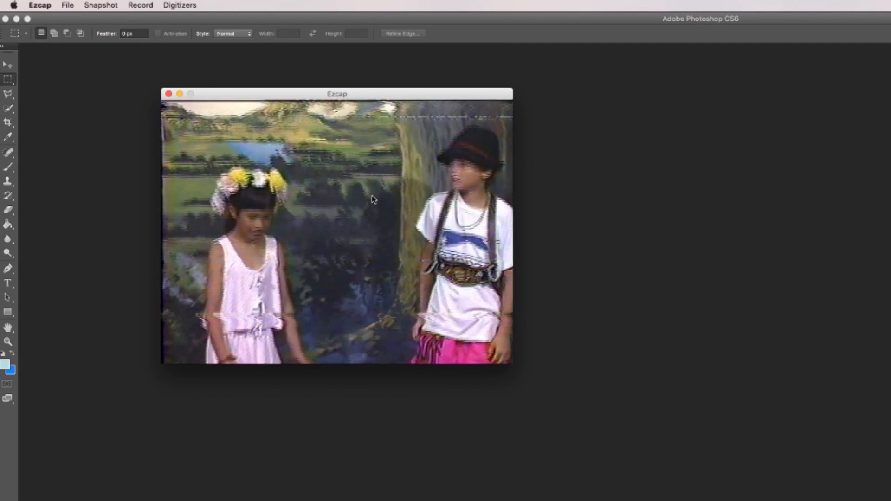
Check the Digitizers menu, then start recording the incoming VHS video via Record > Record
{"action": "left_click", "coordinate": [179, 5]}
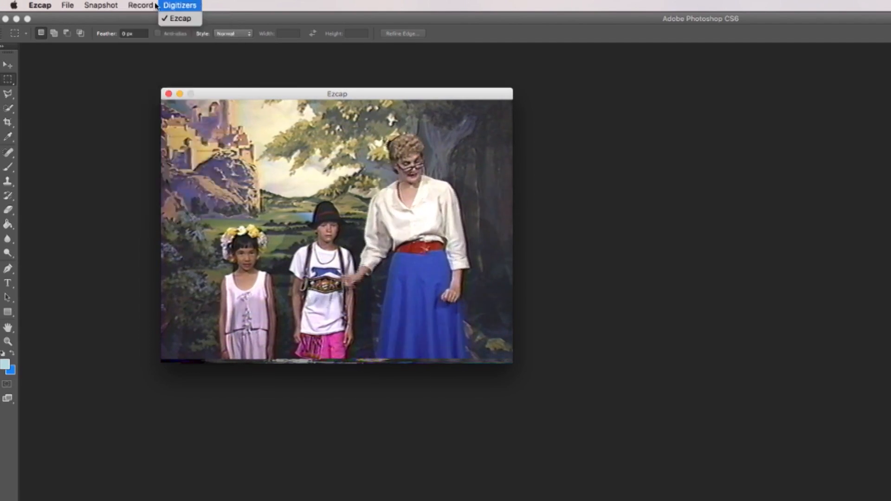
{"action": "left_click", "coordinate": [140, 6]}
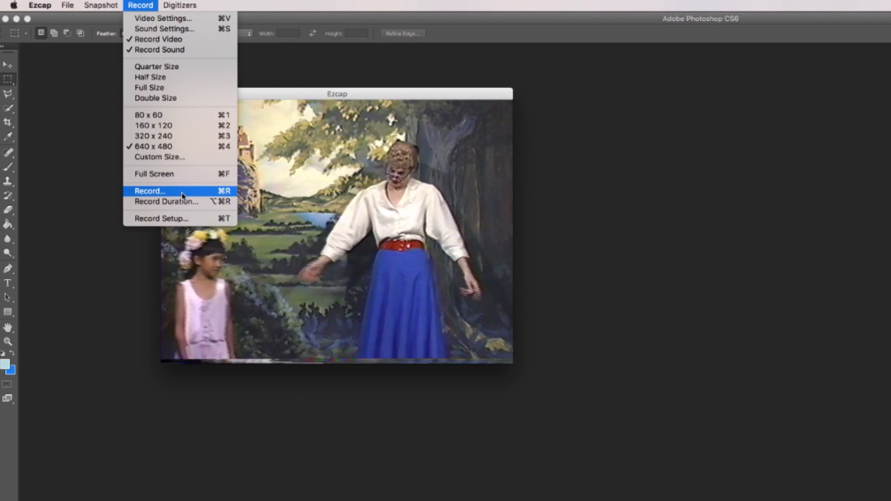
{"action": "left_click", "coordinate": [151, 190]}
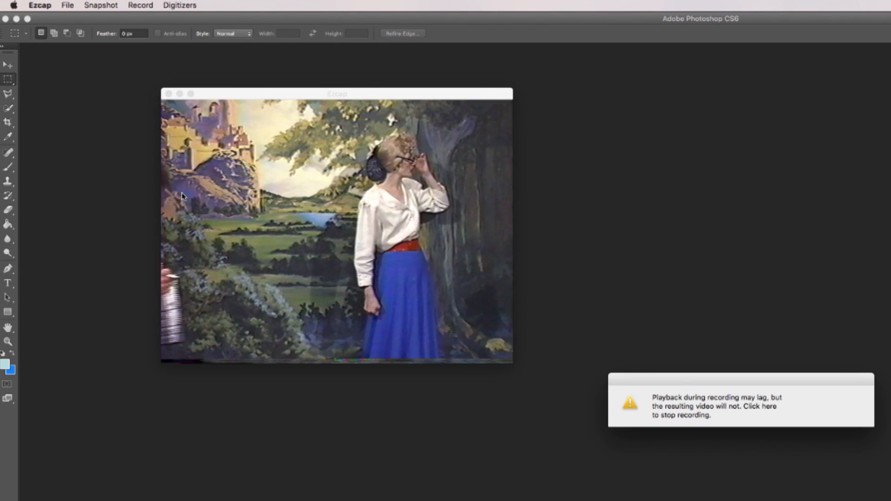